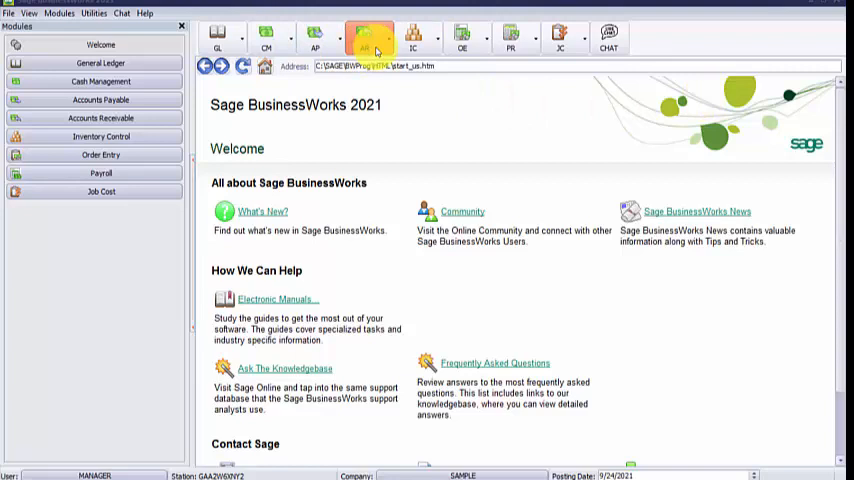
Step: Open the Customer List - Master report from the Accounts Receivable reports list
{"action": "left_click", "coordinate": [366, 34]}
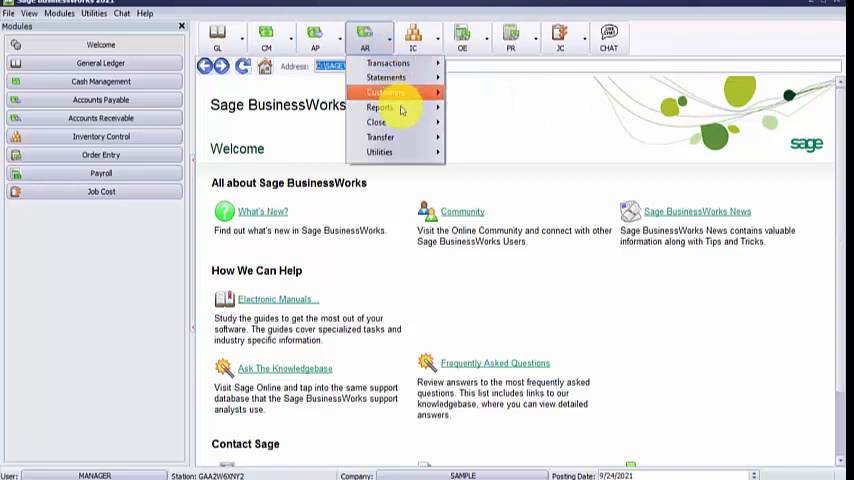
{"action": "left_click", "coordinate": [379, 106]}
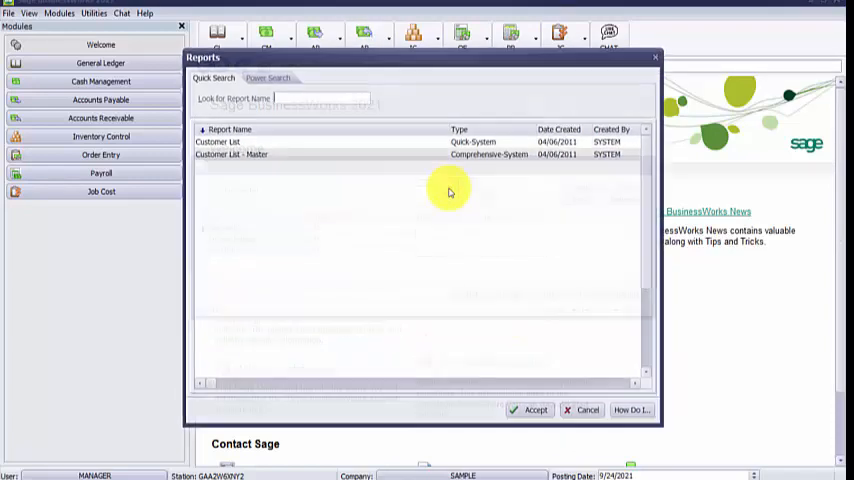
{"action": "left_click", "coordinate": [240, 154]}
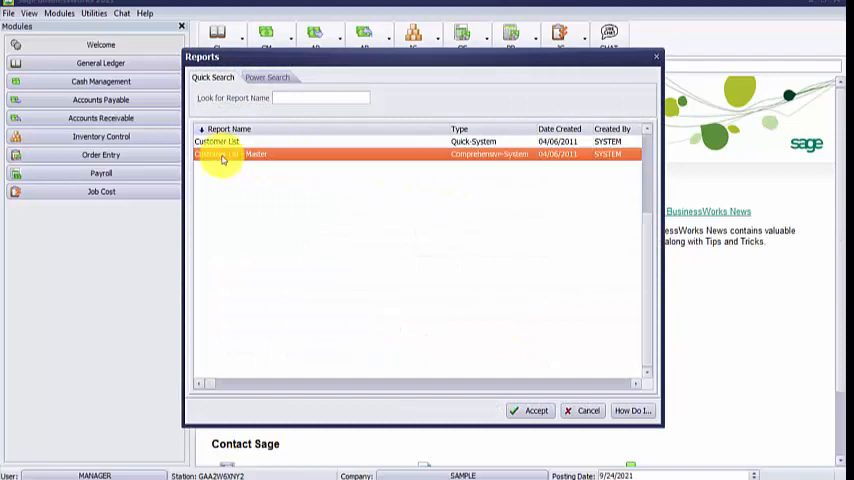
{"action": "mouse_move", "coordinate": [480, 165]}
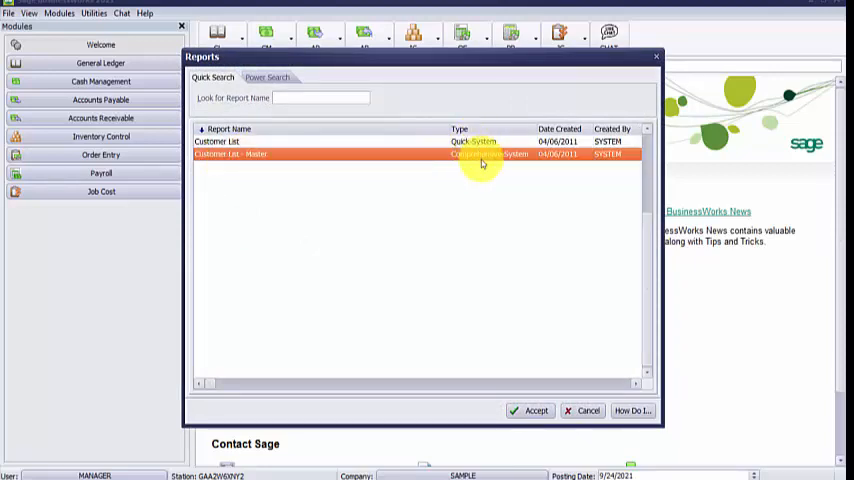
{"action": "left_click", "coordinate": [531, 410]}
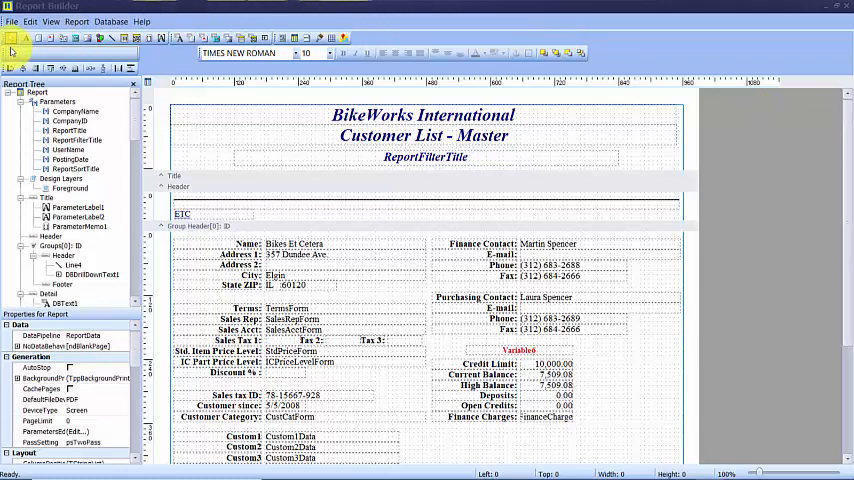
{"action": "left_click", "coordinate": [16, 22]}
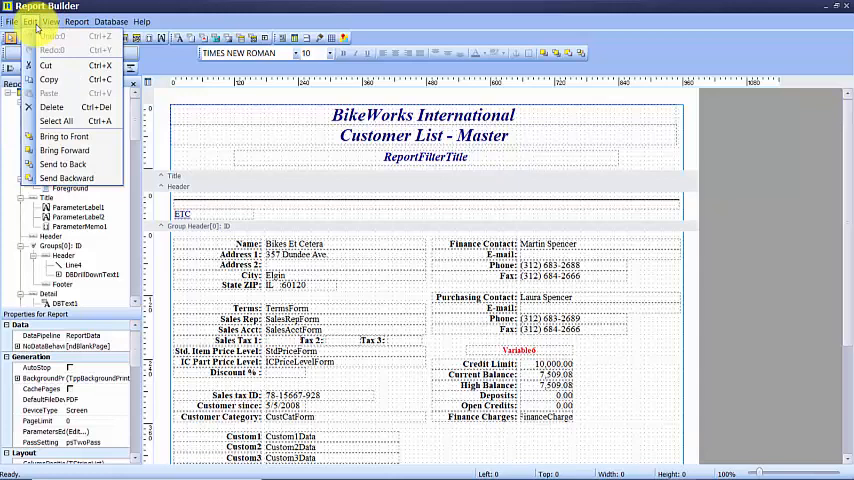
{"action": "left_click", "coordinate": [63, 20]}
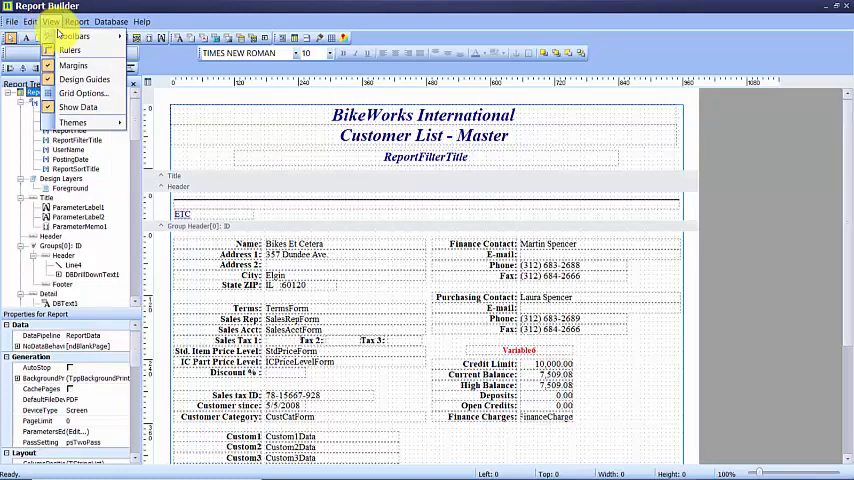
{"action": "left_click", "coordinate": [75, 36]}
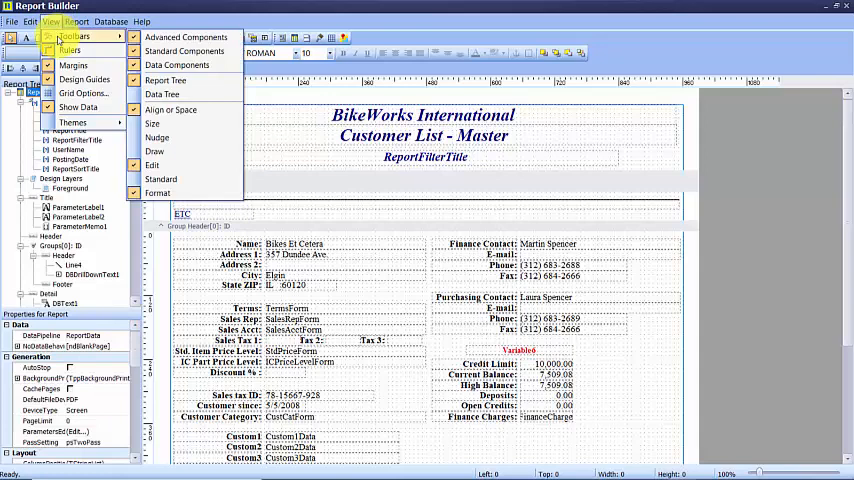
{"action": "left_click", "coordinate": [84, 18]}
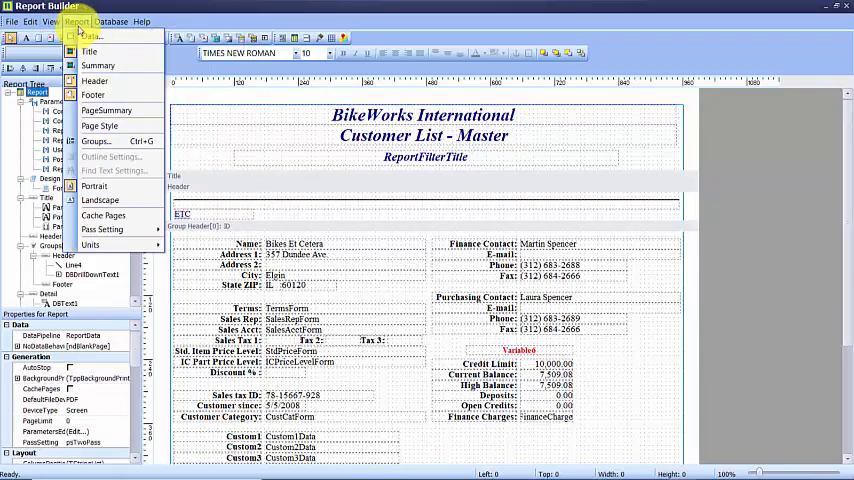
{"action": "left_click", "coordinate": [121, 19]}
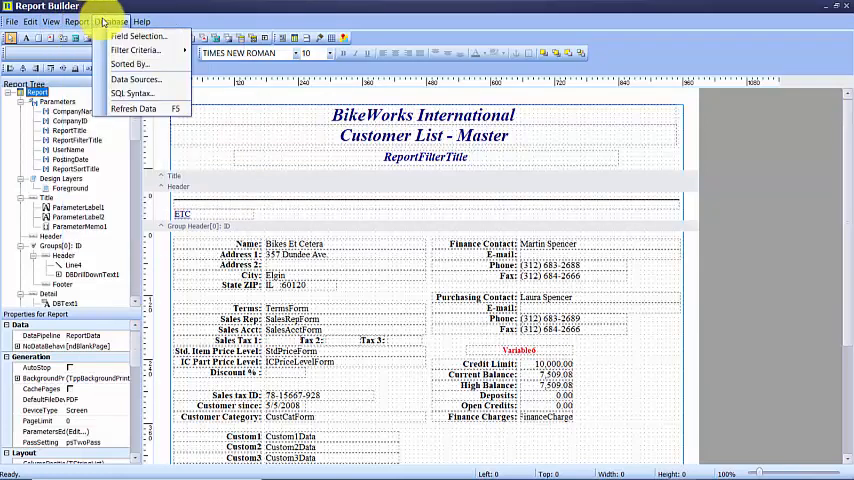
{"action": "left_click", "coordinate": [156, 20]}
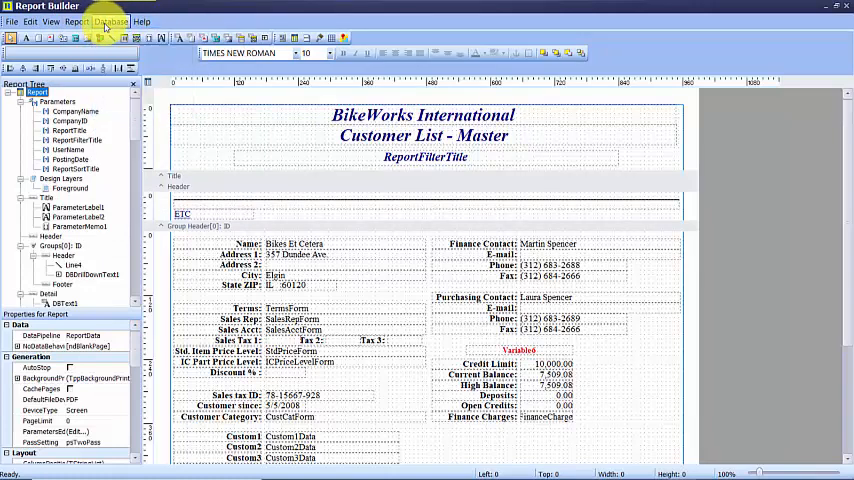
{"action": "left_click", "coordinate": [114, 19]}
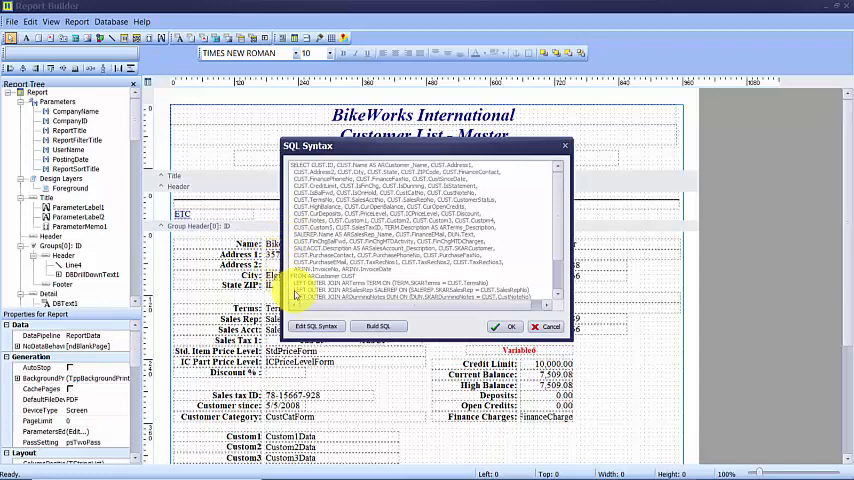
Step: View the report's SQL syntax and launch the Build SQL wizard
{"action": "left_click", "coordinate": [315, 326]}
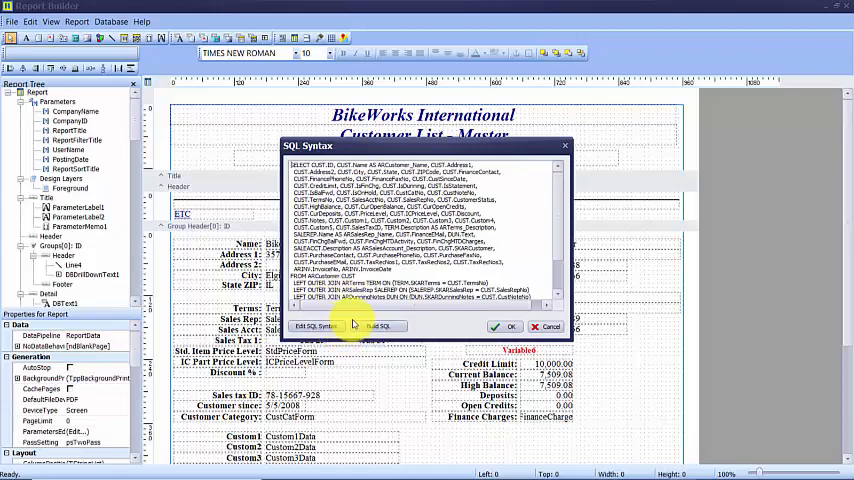
{"action": "left_click", "coordinate": [380, 326]}
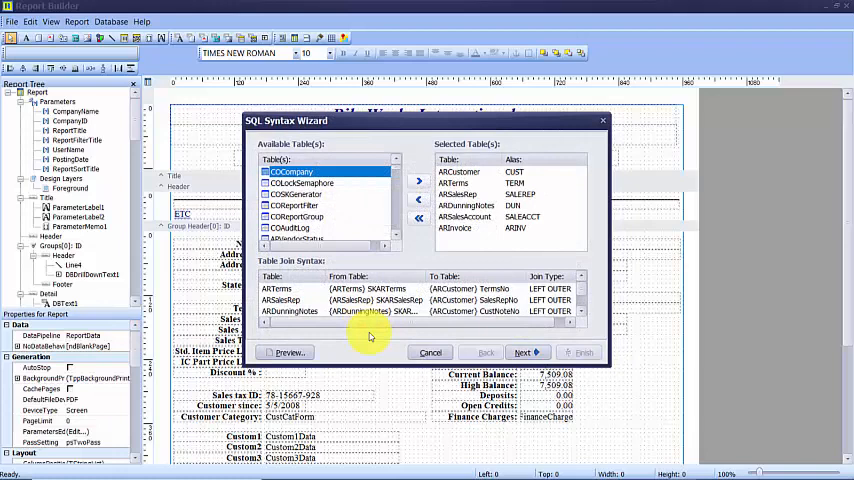
{"action": "mouse_move", "coordinate": [375, 328]}
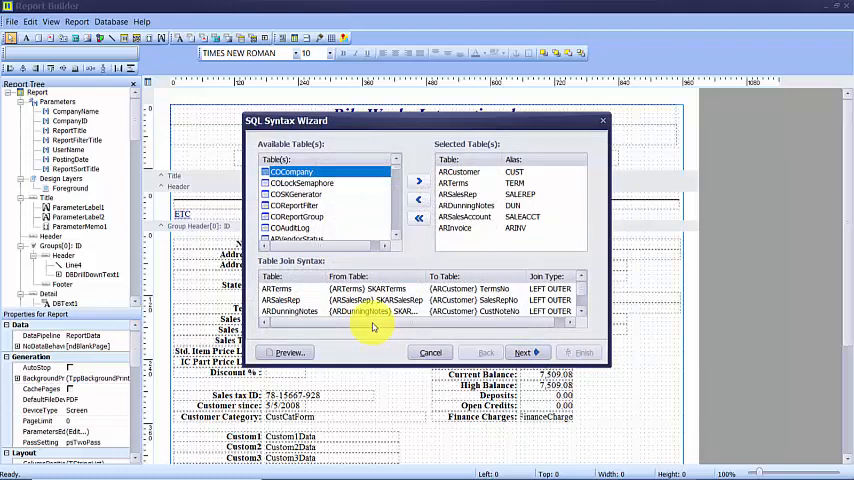
{"action": "mouse_move", "coordinate": [381, 333]}
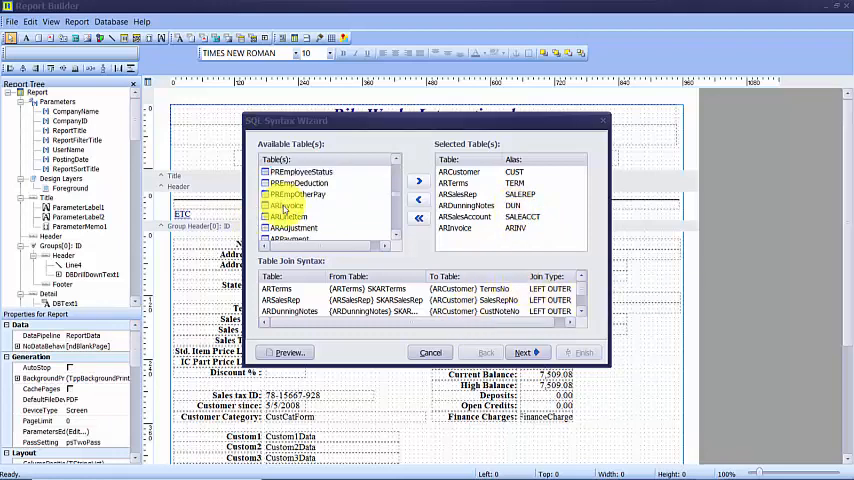
Step: Pick ARInvoice from the wizard's available tables
{"action": "left_click", "coordinate": [300, 205]}
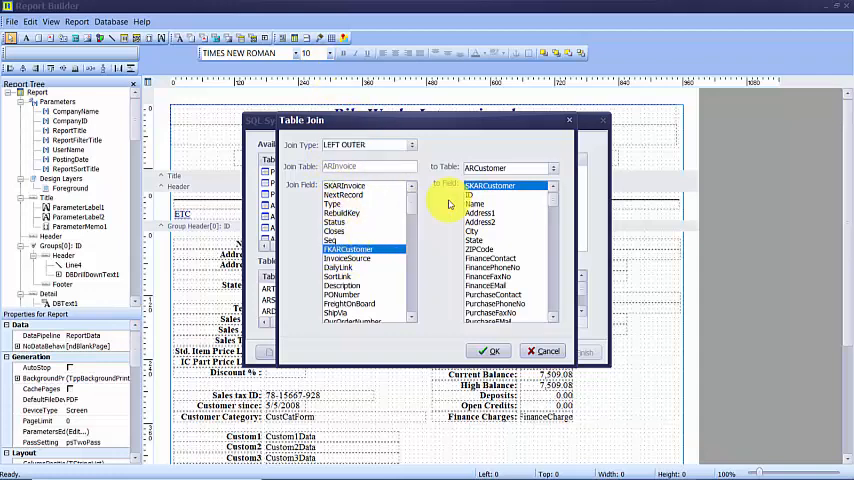
Step: Join ARInvoice to ARCustomer on the customer field
{"action": "left_click", "coordinate": [505, 186]}
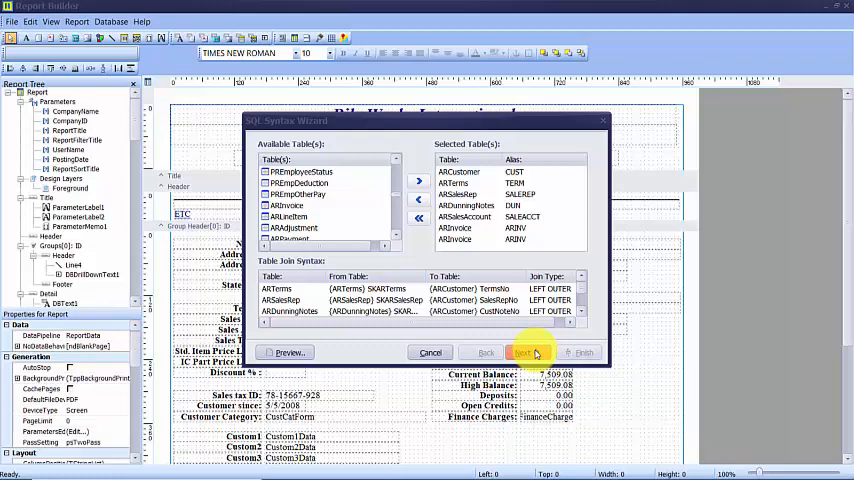
Step: Add InvoiceNo and InvoiceDate fields, test reordering InvoiceDate, and reach filter criteria
{"action": "left_click", "coordinate": [526, 352]}
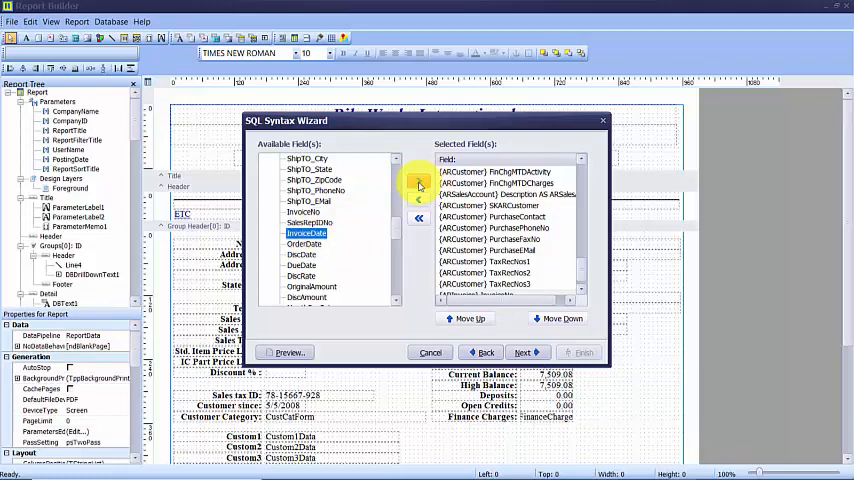
{"action": "mouse_move", "coordinate": [588, 266]}
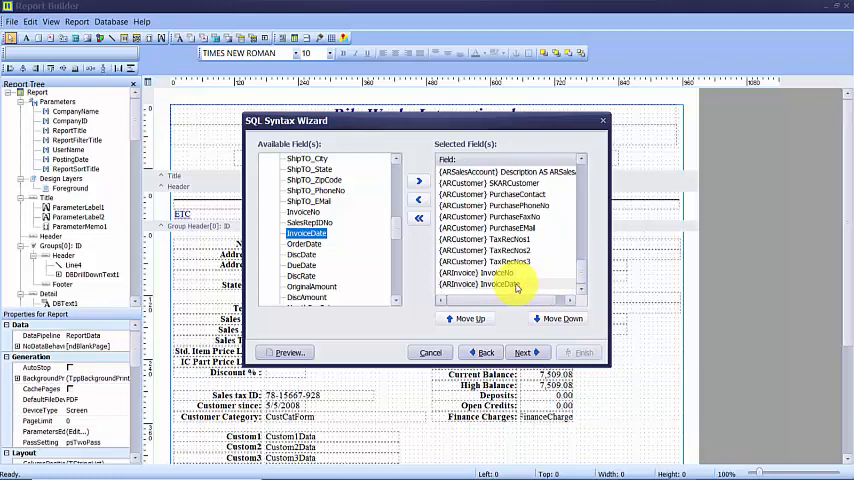
{"action": "left_click", "coordinate": [467, 318]}
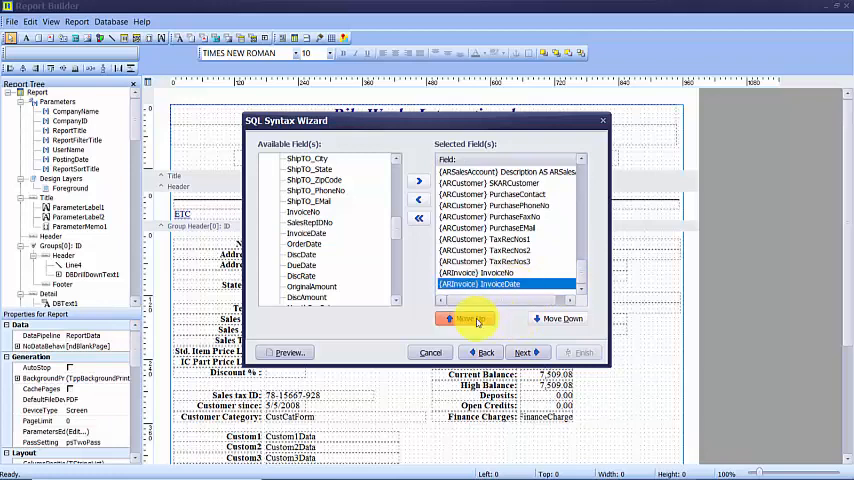
{"action": "left_click", "coordinate": [465, 318]}
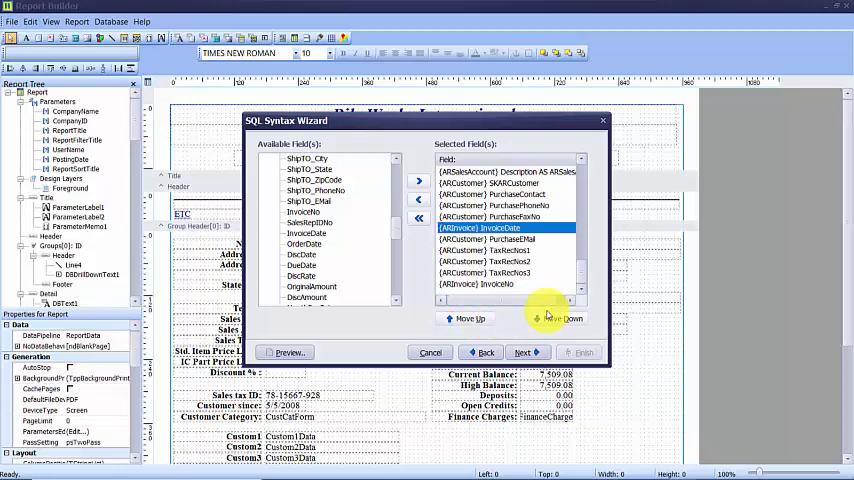
{"action": "left_click", "coordinate": [556, 318]}
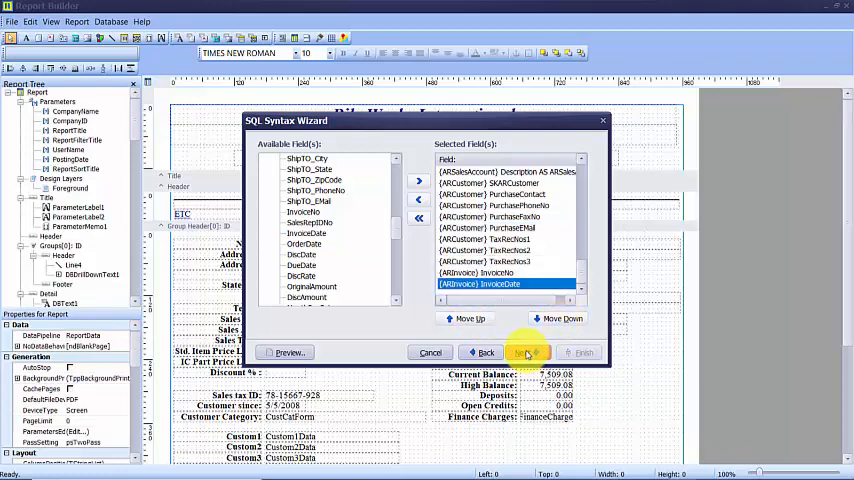
{"action": "left_click", "coordinate": [528, 352]}
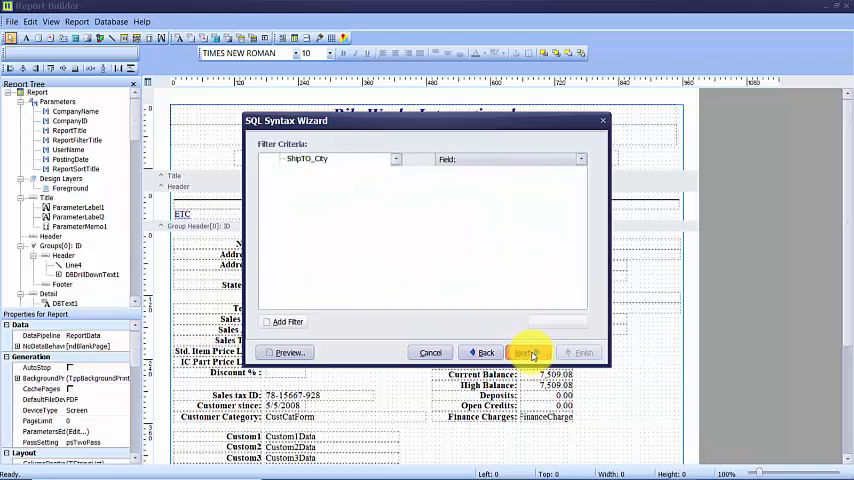
{"action": "left_click", "coordinate": [528, 351]}
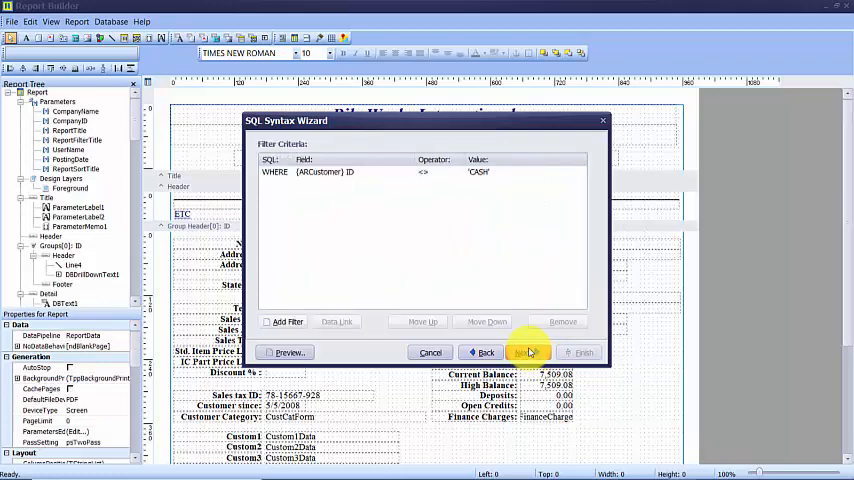
{"action": "mouse_move", "coordinate": [522, 348]}
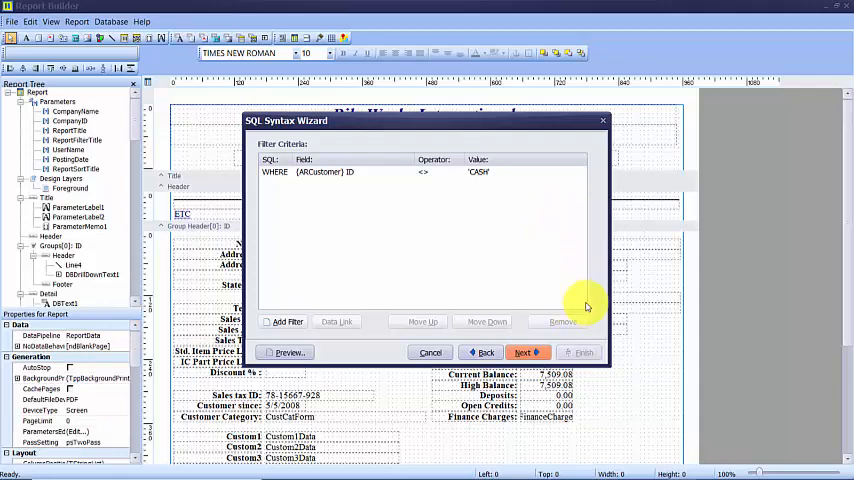
{"action": "mouse_move", "coordinate": [563, 310]}
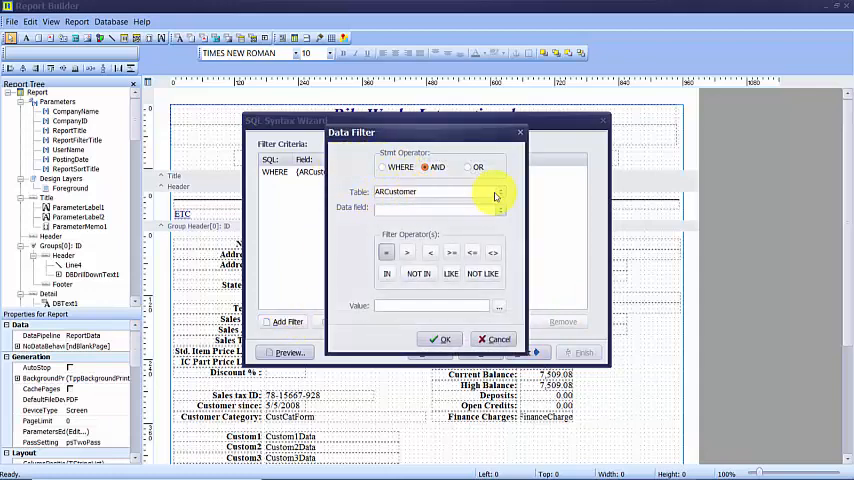
{"action": "left_click", "coordinate": [441, 338]}
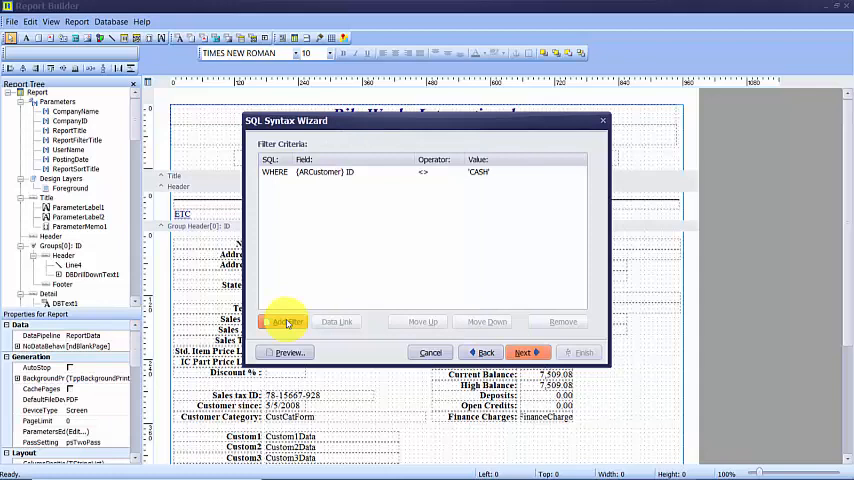
{"action": "left_click", "coordinate": [285, 321]}
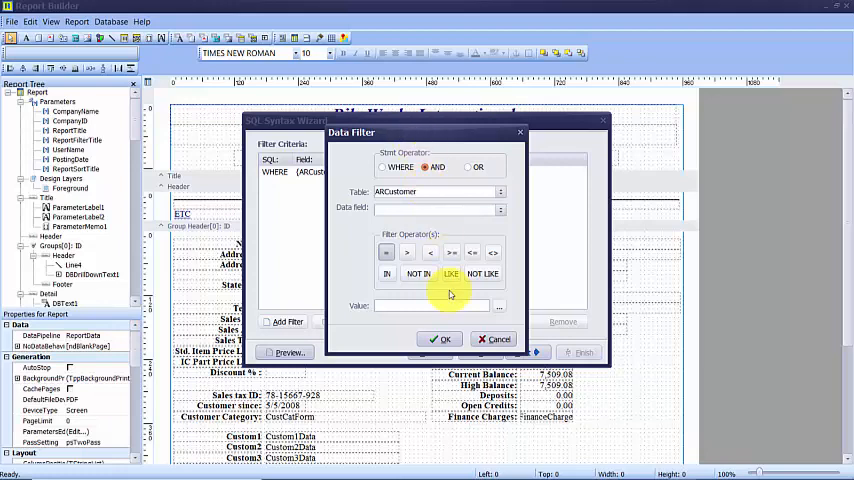
{"action": "left_click", "coordinate": [440, 338]}
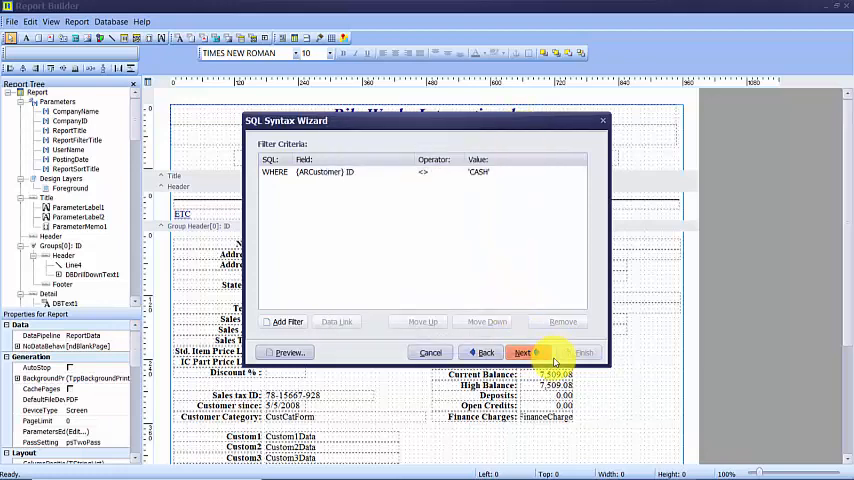
Step: Keep the sort by customer ID ascending, cancelling the extra sort condition
{"action": "left_click", "coordinate": [522, 352]}
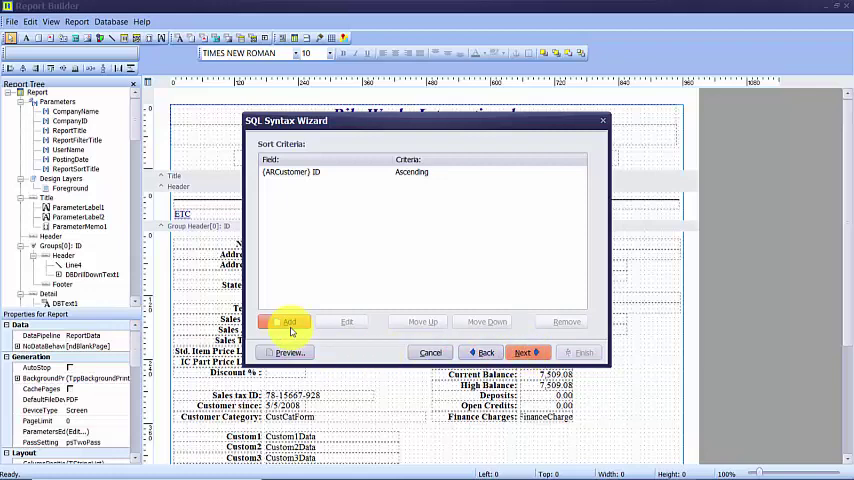
{"action": "left_click", "coordinate": [288, 321]}
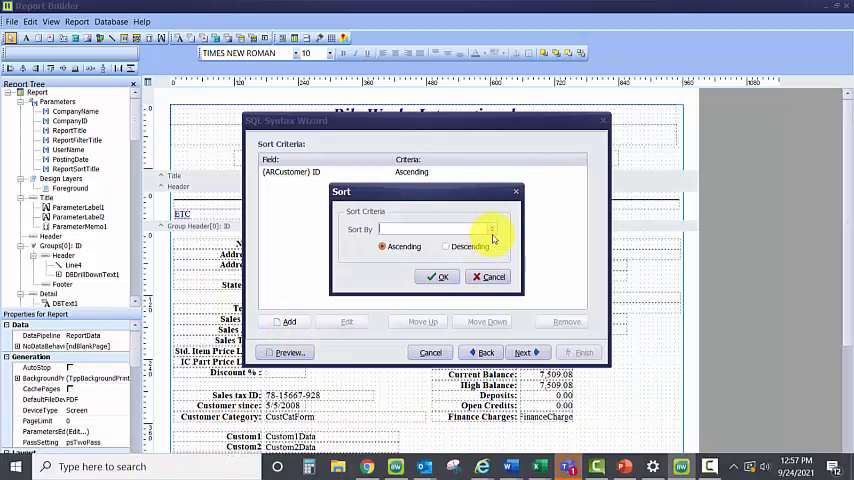
{"action": "left_click", "coordinate": [436, 276]}
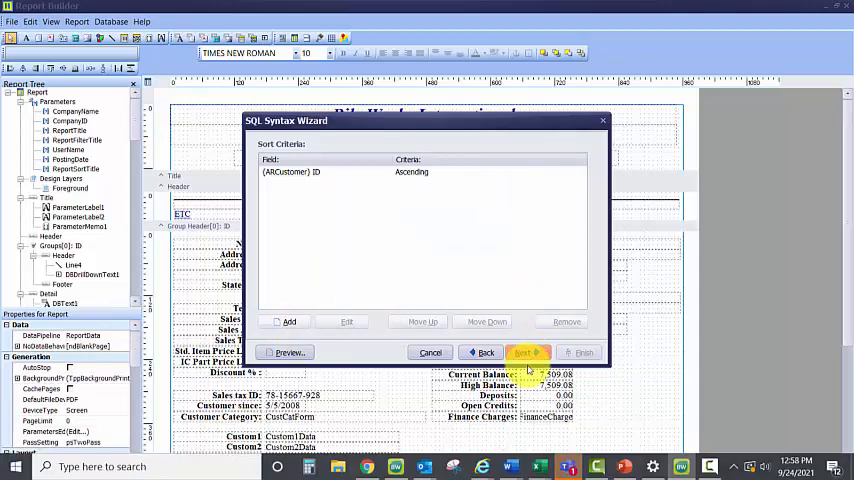
{"action": "left_click", "coordinate": [527, 352]}
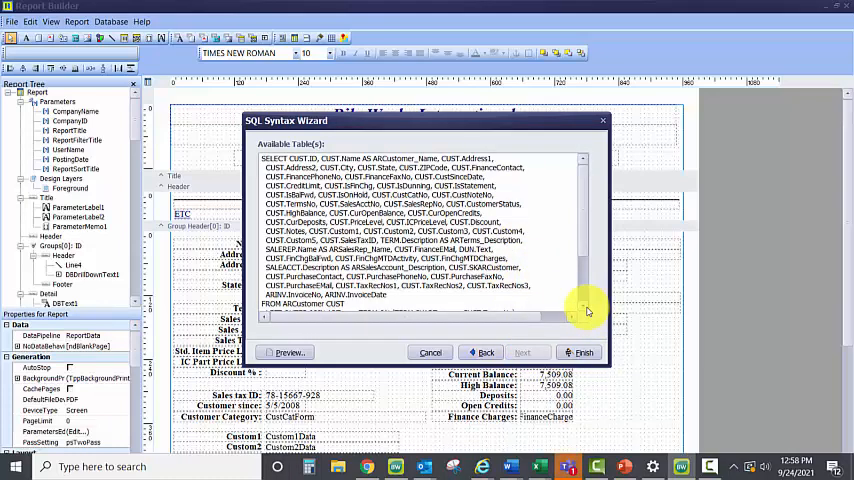
{"action": "mouse_move", "coordinate": [583, 352]}
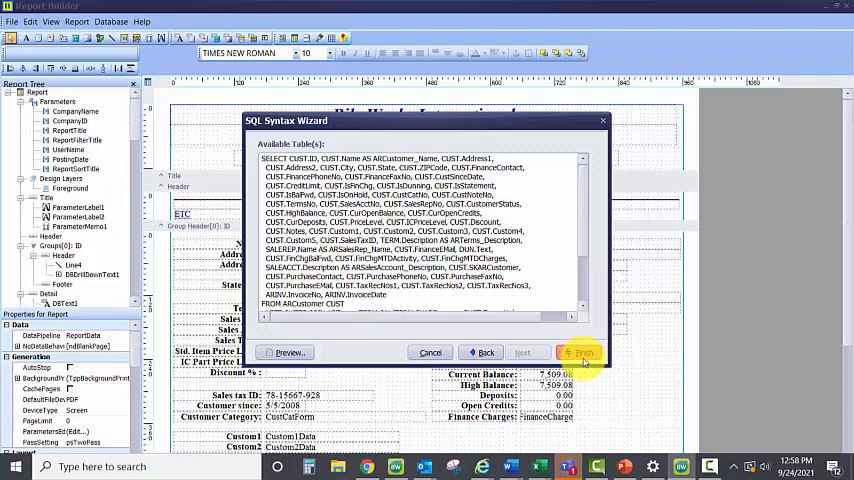
Step: Finish the wizard and accept the generated SQL with the ARInvoice join
{"action": "left_click", "coordinate": [583, 352]}
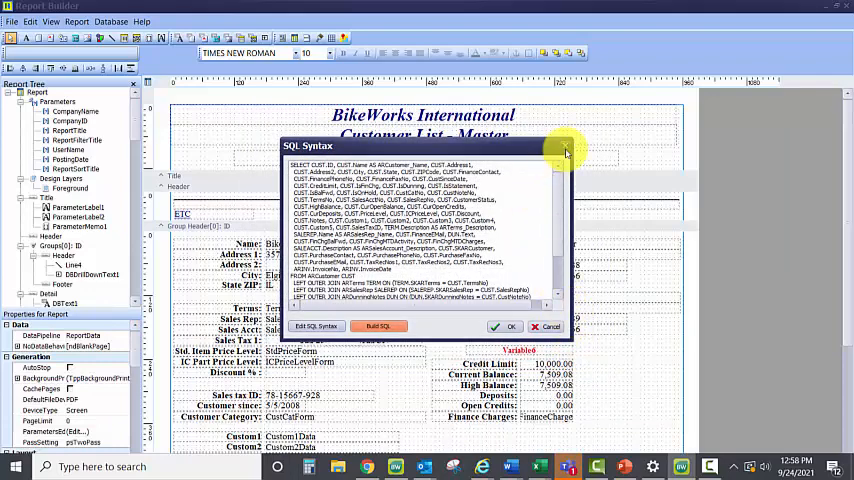
{"action": "left_click", "coordinate": [500, 326]}
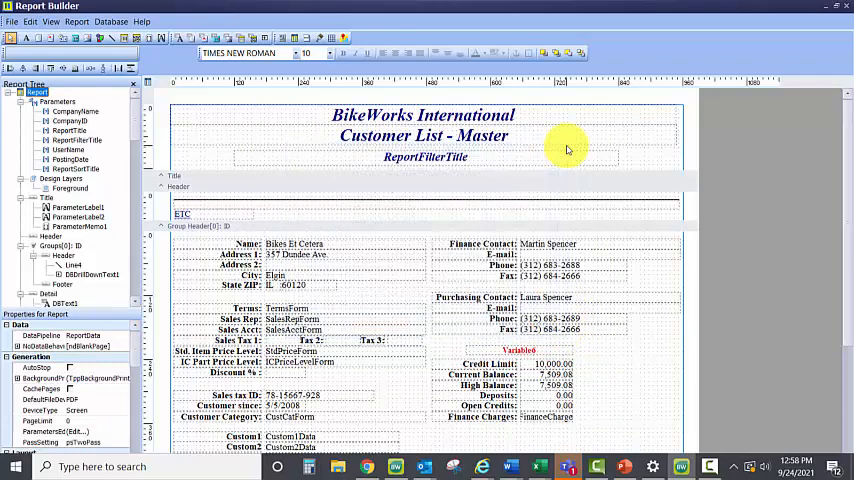
{"action": "mouse_move", "coordinate": [563, 168]}
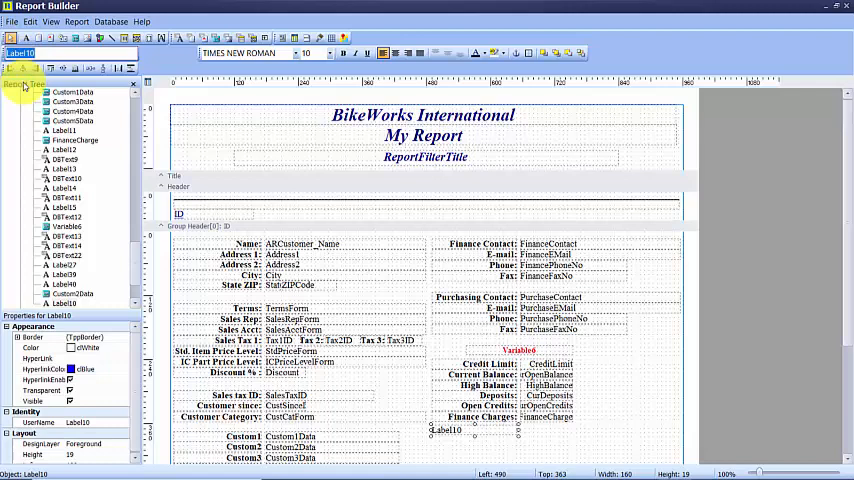
Step: Caption the new label below Finance Charges as 'Invoice Number'
{"action": "type", "text": "Invoice Number"}
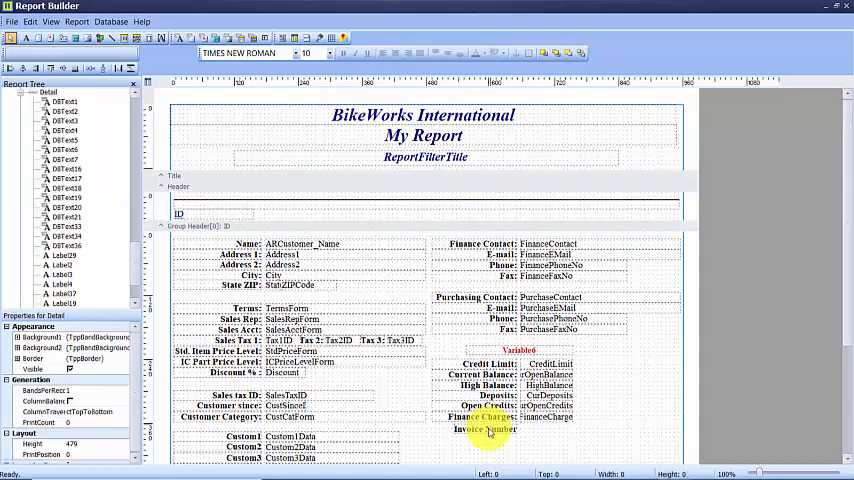
{"action": "left_click", "coordinate": [483, 431]}
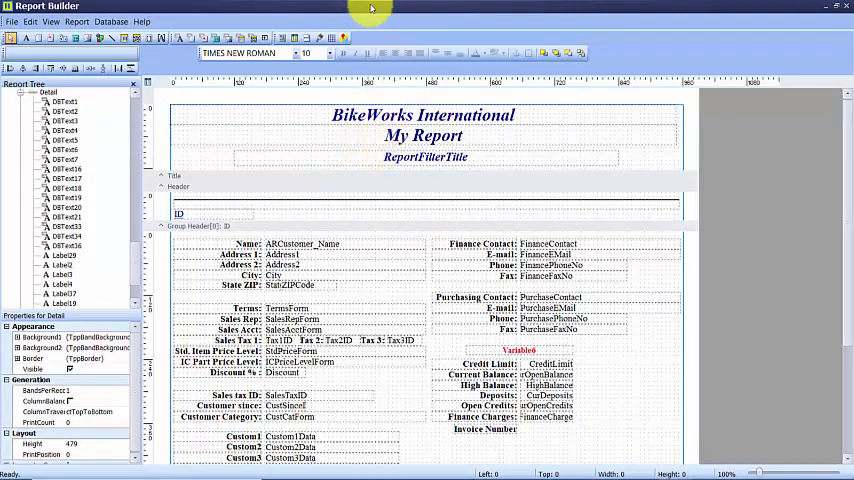
{"action": "mouse_move", "coordinate": [405, 25]}
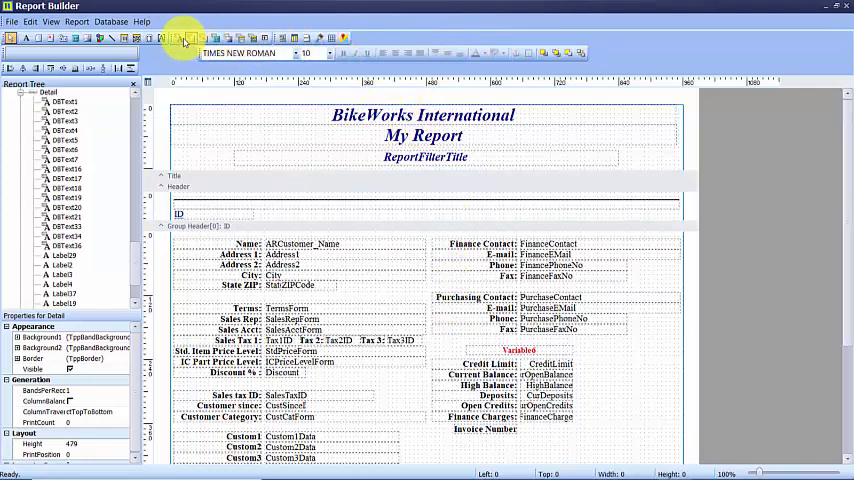
{"action": "mouse_move", "coordinate": [175, 42]}
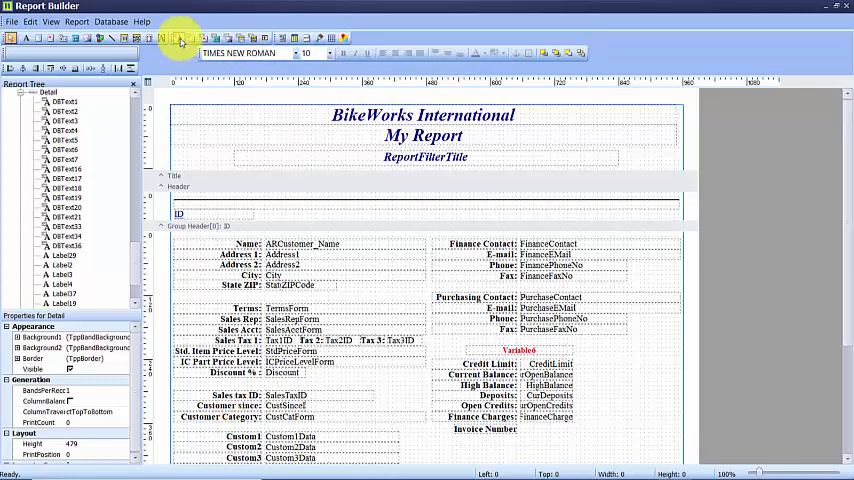
{"action": "mouse_move", "coordinate": [178, 40]}
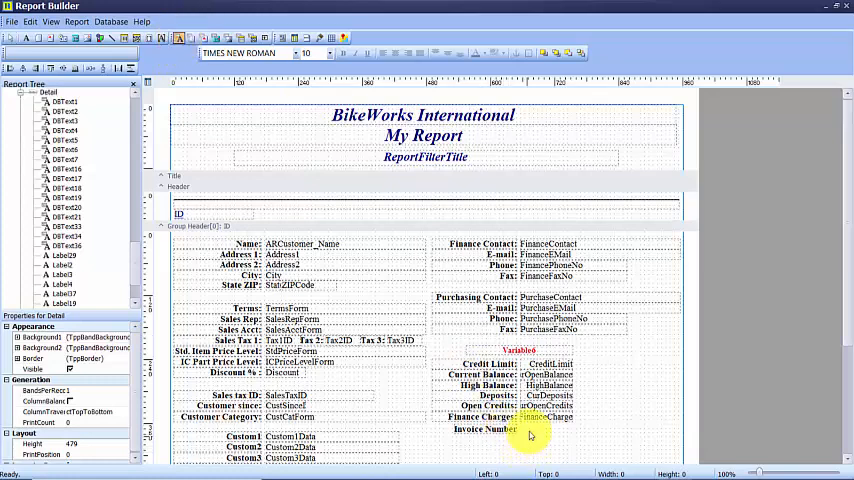
Step: Place a DBText field beside Invoice Number bound to InvoiceNo
{"action": "left_click", "coordinate": [548, 416]}
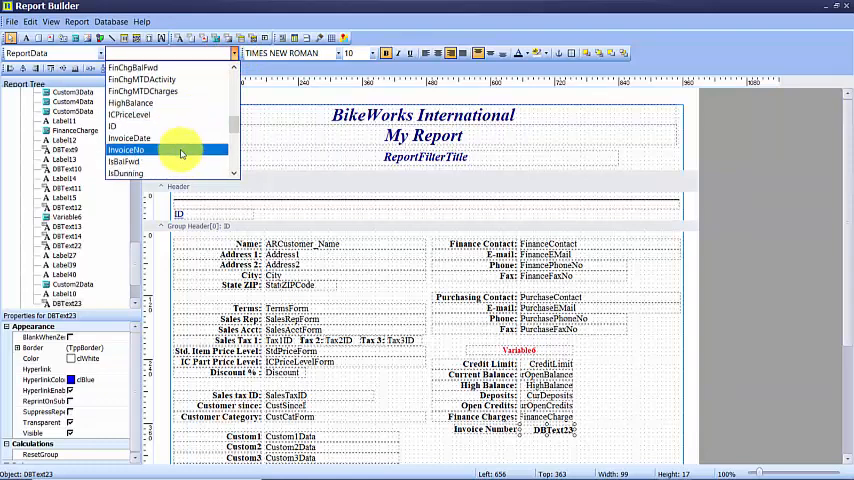
{"action": "left_click", "coordinate": [125, 148]}
{"action": "type", "text": "Invoice Date"}
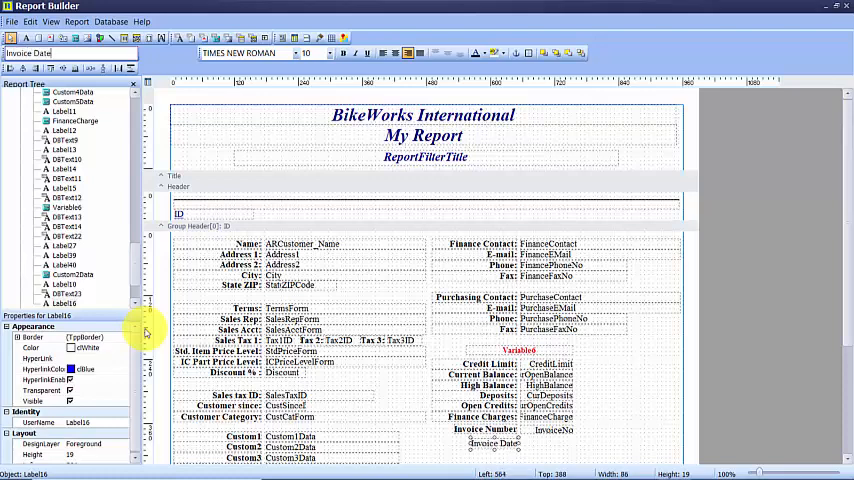
{"action": "mouse_move", "coordinate": [318, 190]}
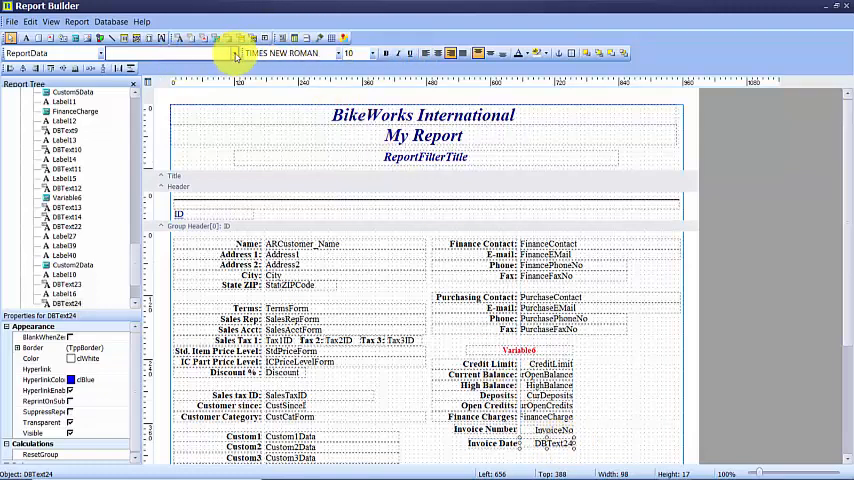
Step: Bind the DBText field beside the Invoice Date label to InvoiceDate
{"action": "left_click", "coordinate": [107, 55]}
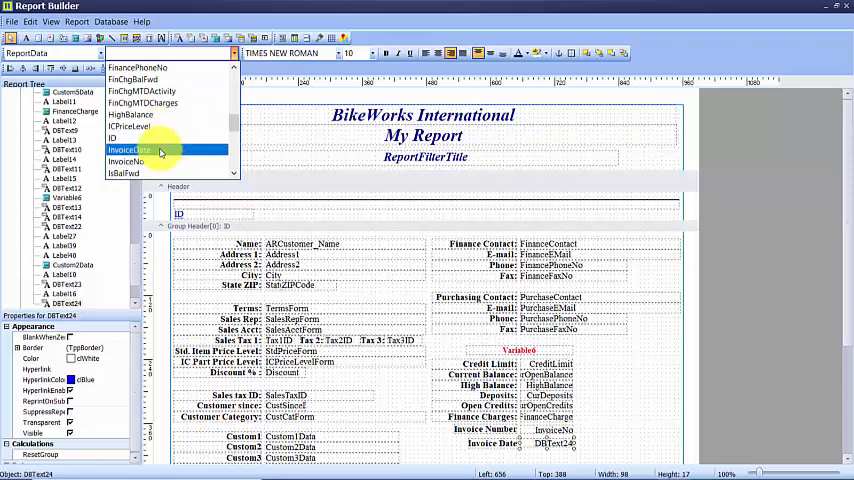
{"action": "left_click", "coordinate": [129, 150]}
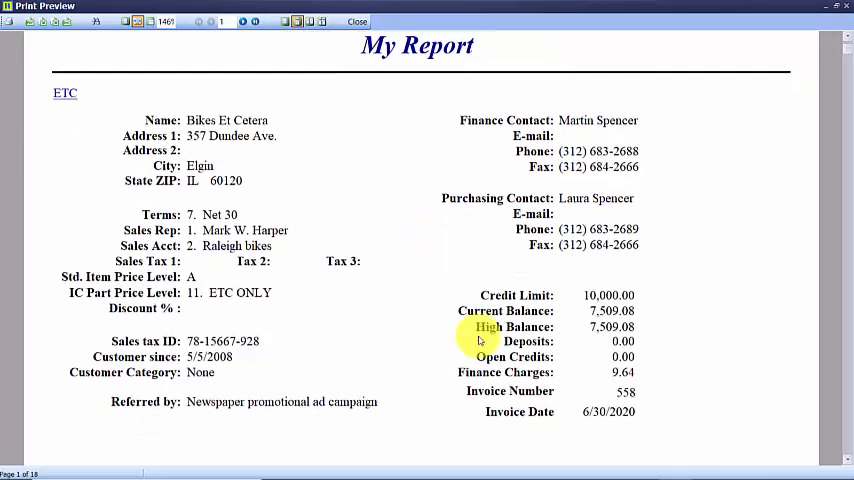
{"action": "mouse_move", "coordinate": [525, 426]}
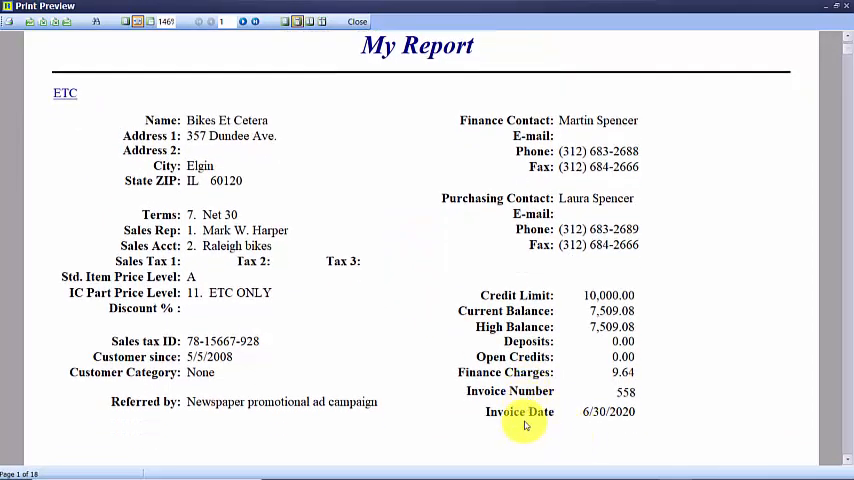
{"action": "mouse_move", "coordinate": [658, 400]}
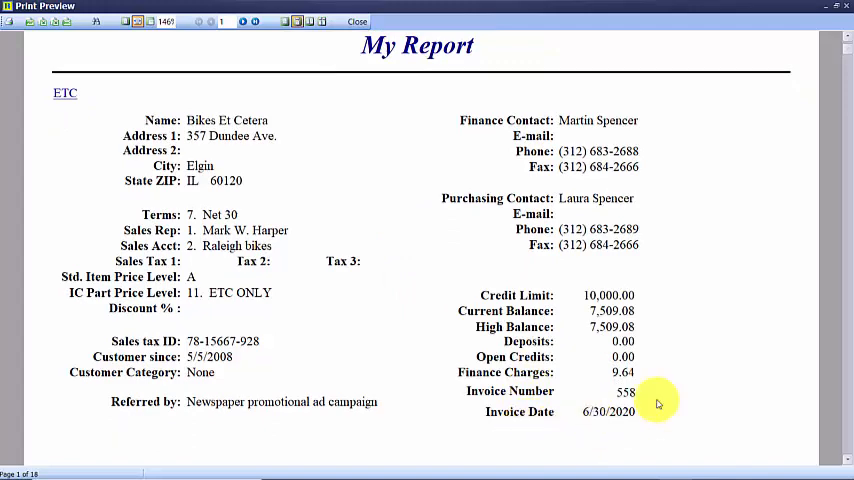
Step: Close the print preview showing invoice 558 dated 6/30/2020
{"action": "left_click", "coordinate": [354, 20]}
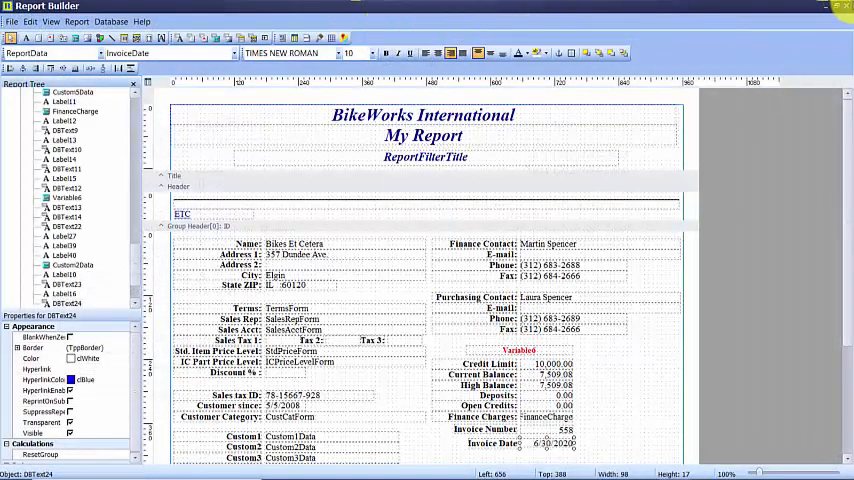
{"action": "mouse_move", "coordinate": [640, 158]}
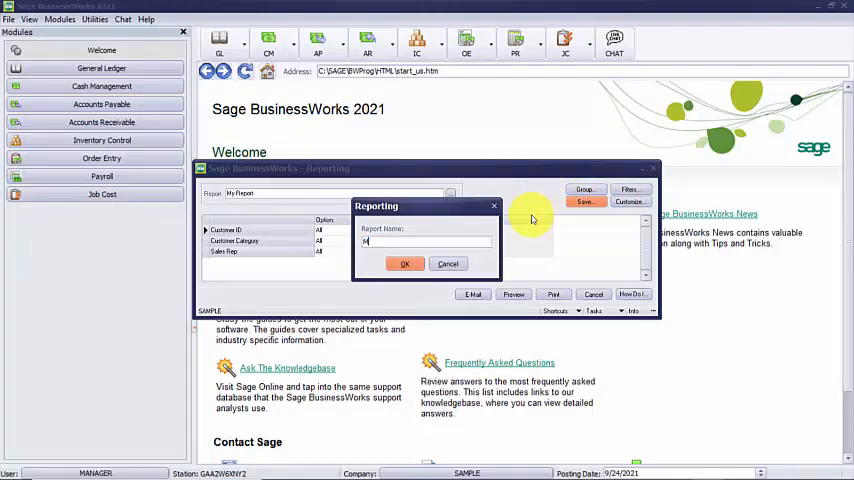
Step: Save the customized Customer List report under the name 'My Report'
{"action": "type", "text": "My Report"}
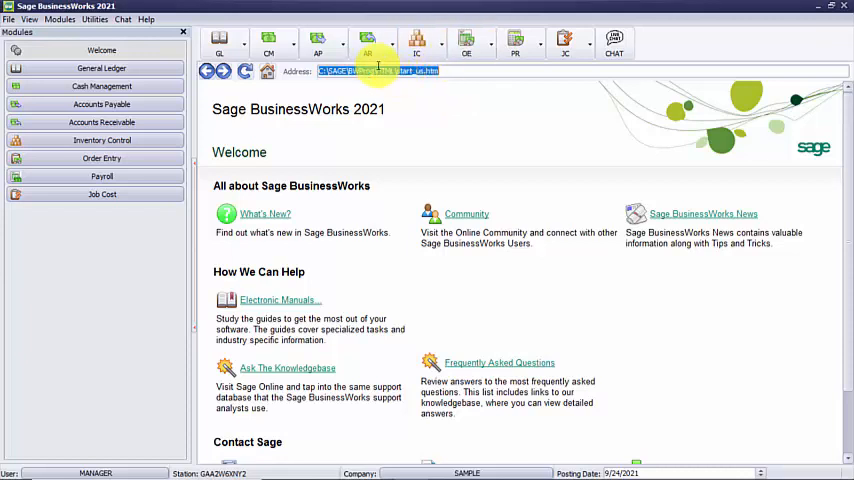
{"action": "left_click", "coordinate": [370, 38]}
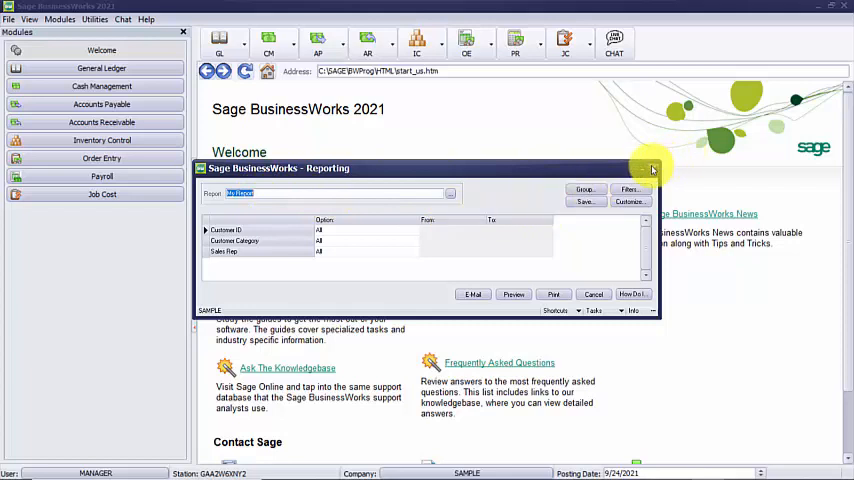
{"action": "mouse_move", "coordinate": [651, 169]}
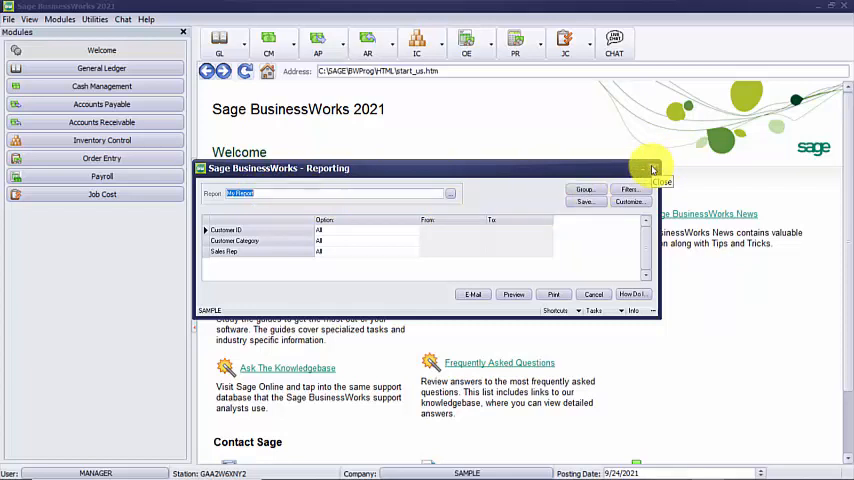